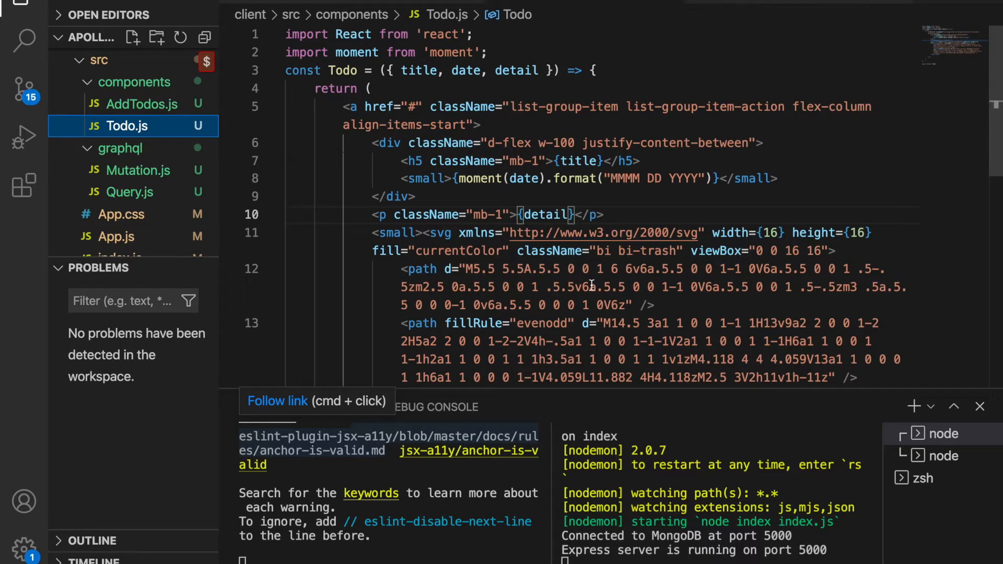
mouse_move(153, 181)
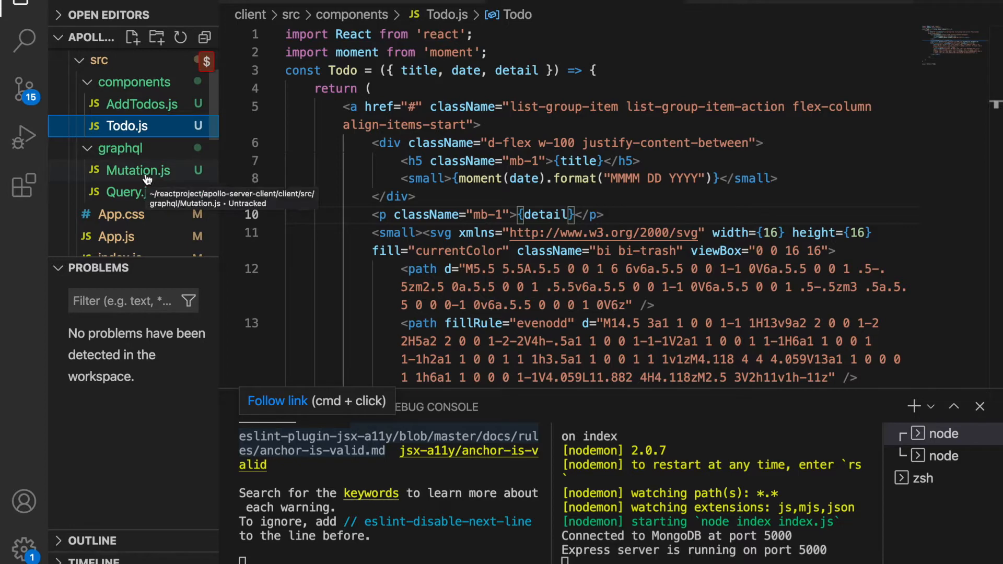
In Mutation.js, declare export const DELETE_TODO = gql`mutation deleteTodo($id:ID)` below ADD_TODO.
click(135, 170)
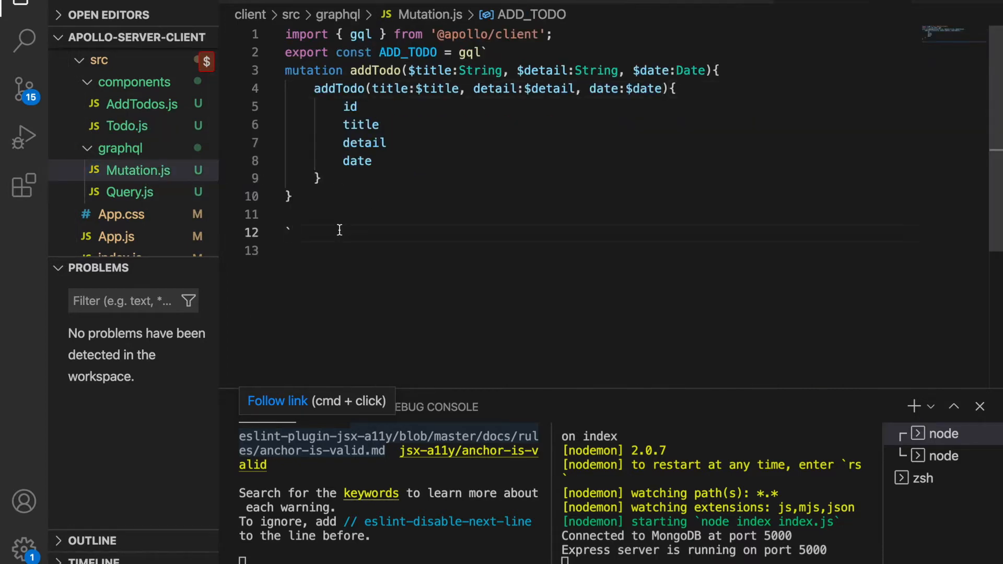
key(enter)
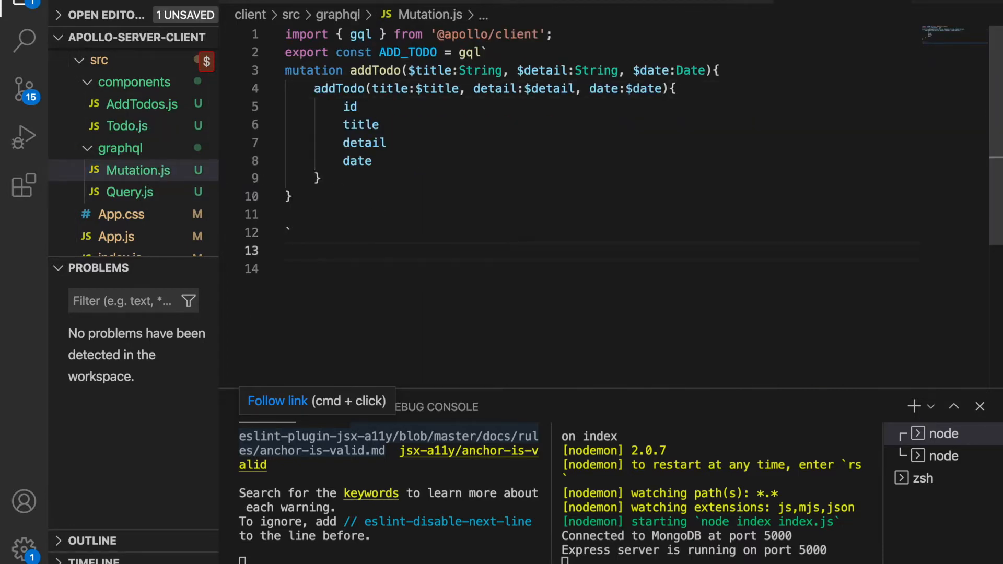
text(export)
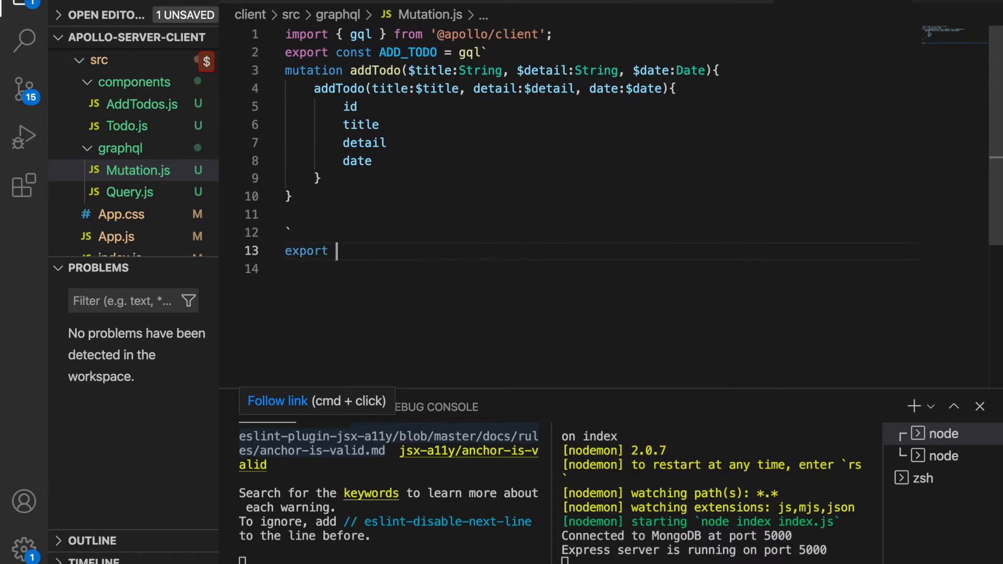
text(const DELETE_TODO)
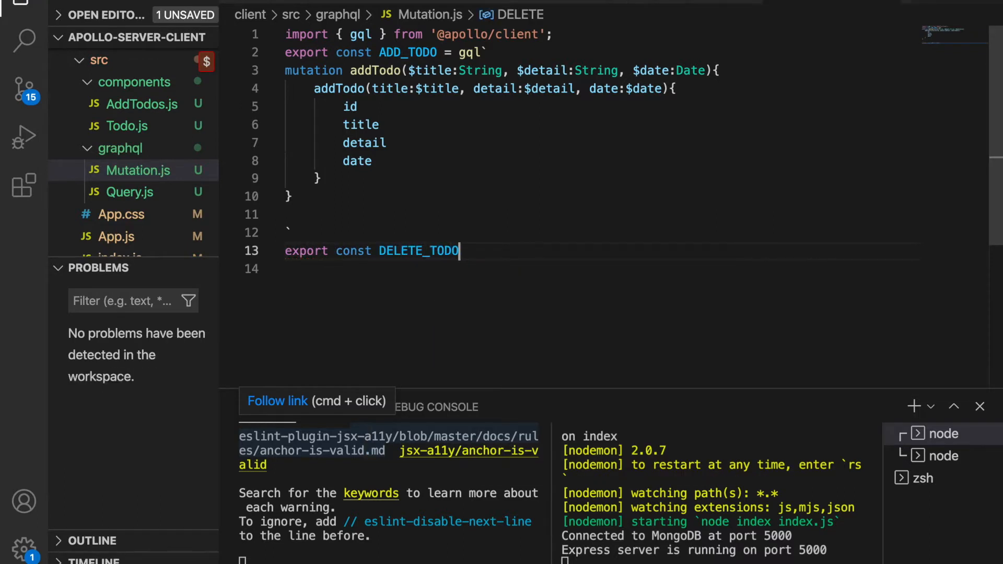
text(= gql`)
click(603, 268)
text(mu)
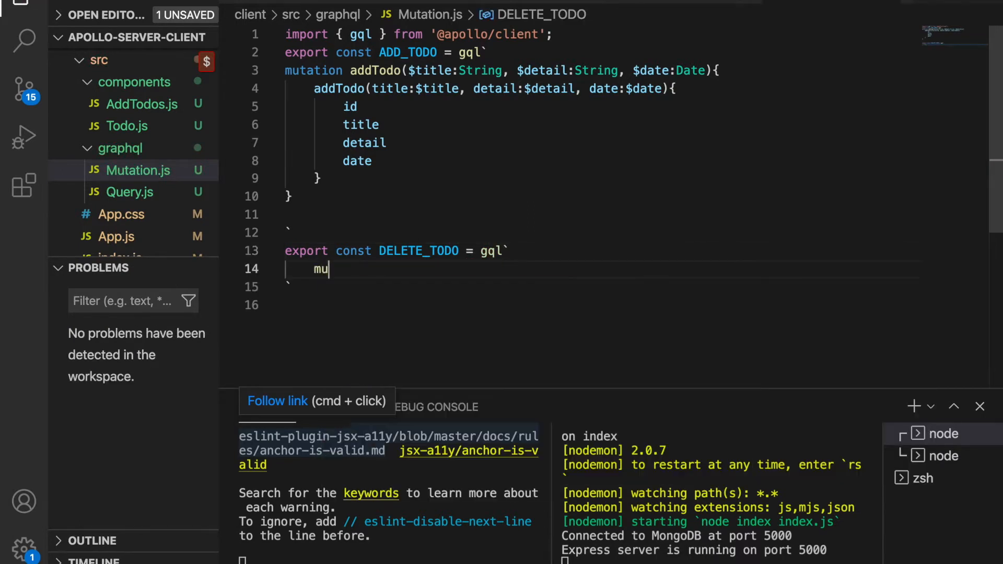
text(tation deleteTodo($)
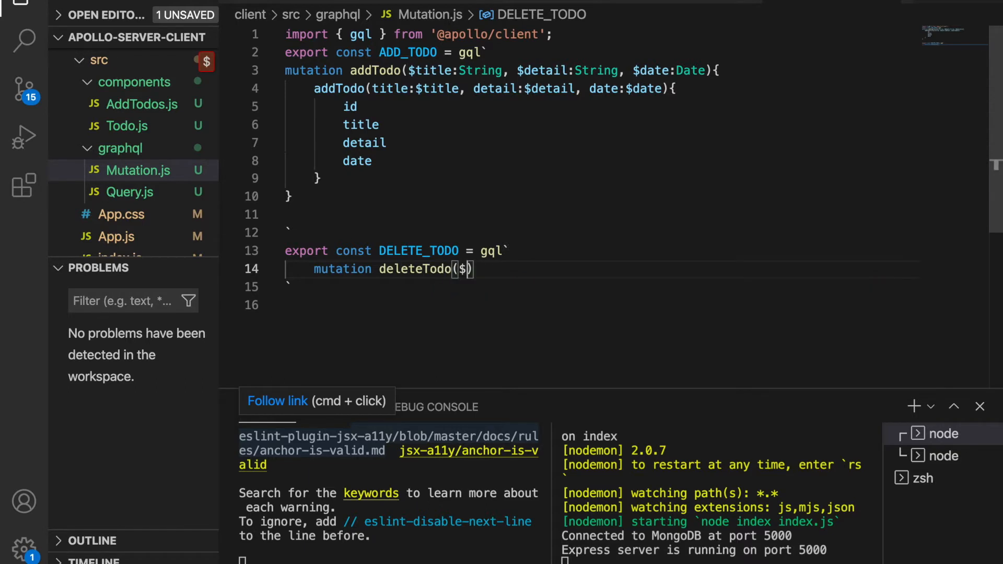
text(id:ID)
text(de)
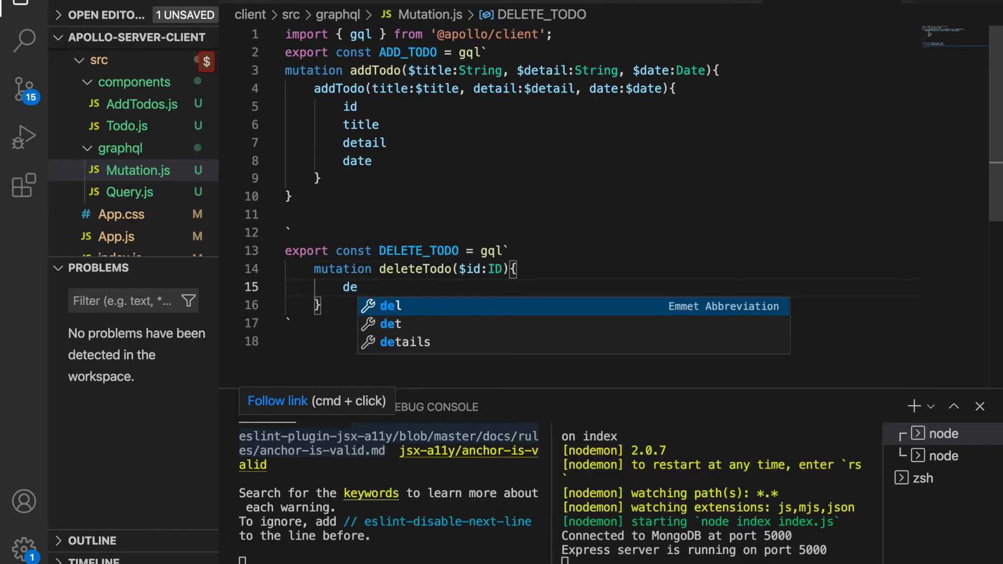
Complete the mutation body with deleteTodo(id:$id) and check both deleteTodo names.
text(leteTodo)
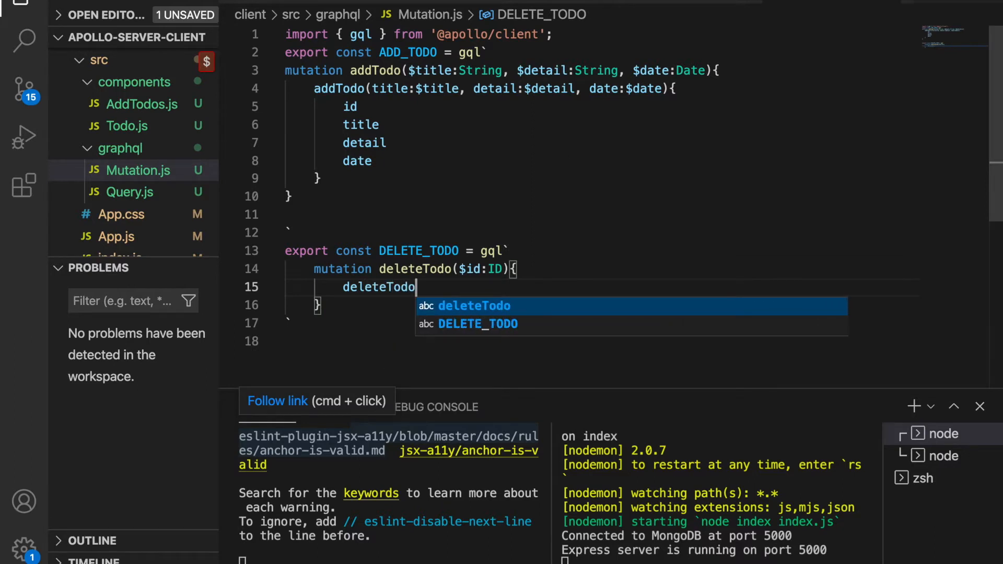
text((id:$)
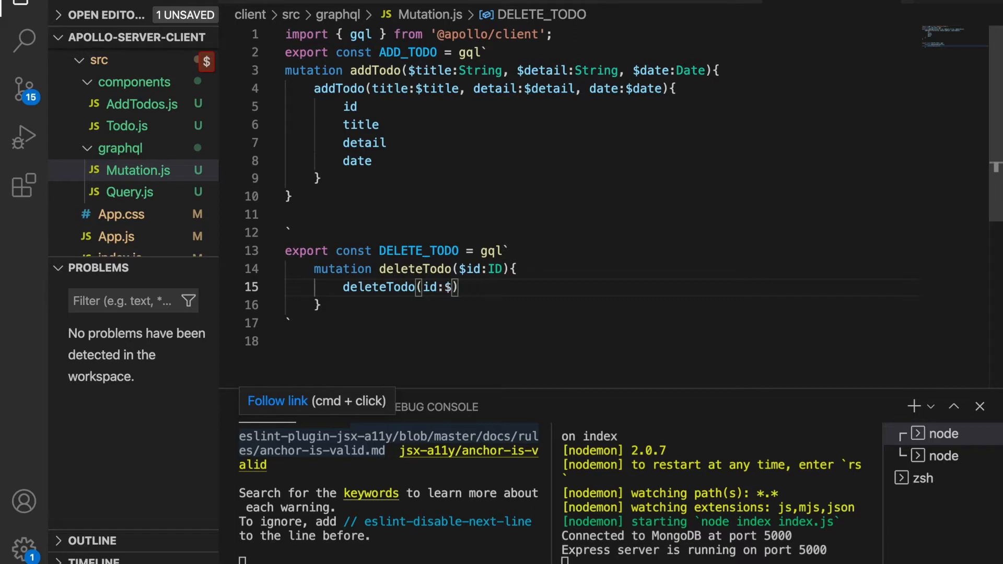
text(id)
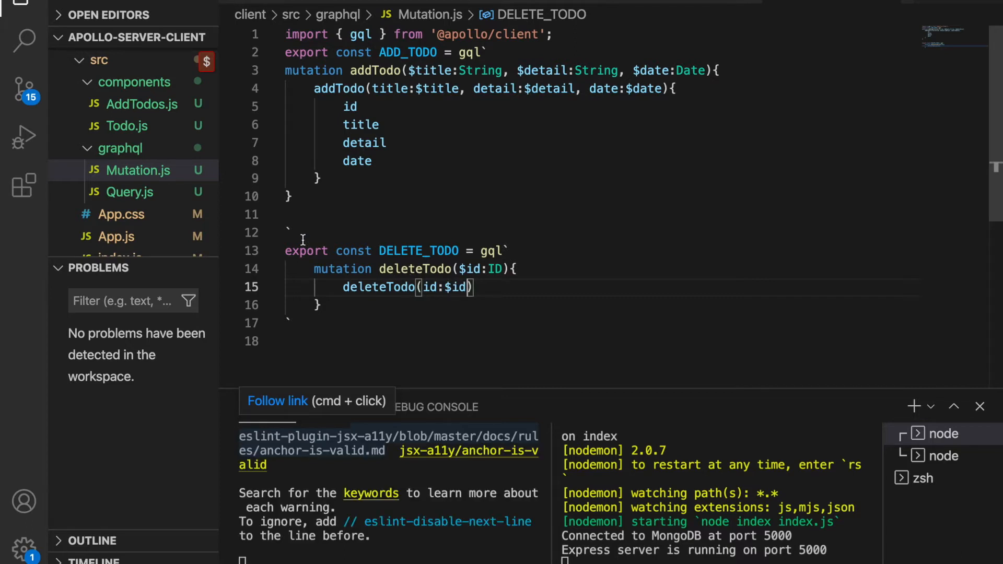
double_click(415, 269)
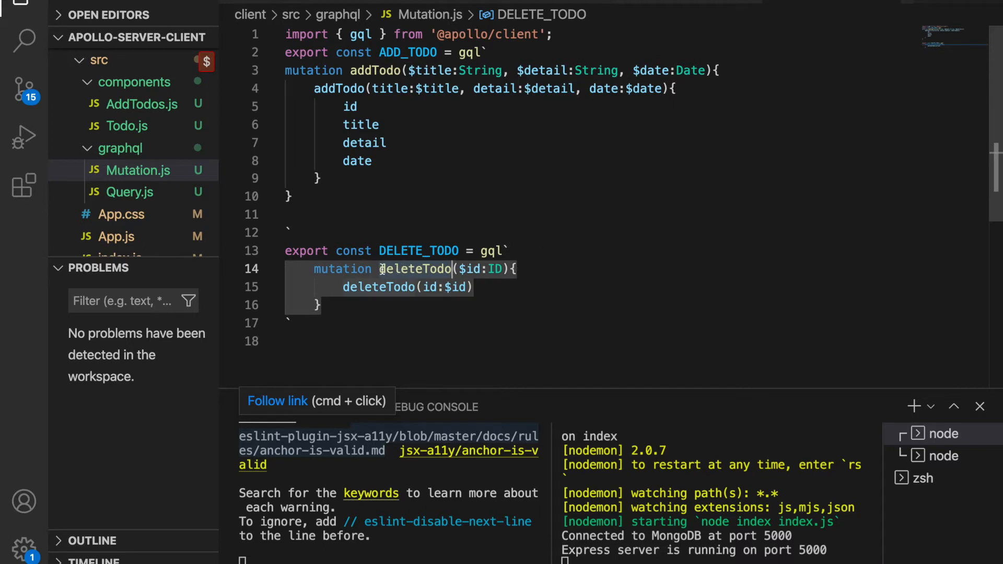
double_click(379, 286)
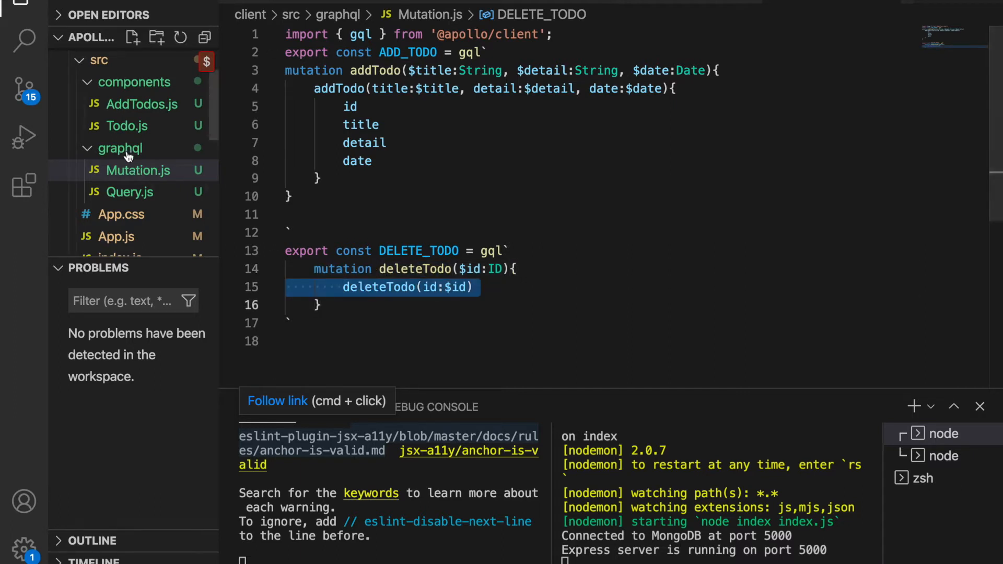
In Todo.js, add const [deleteTodo] = useMutation(DELETE_TODO) with its imports, after checking Mutation.js.
click(128, 126)
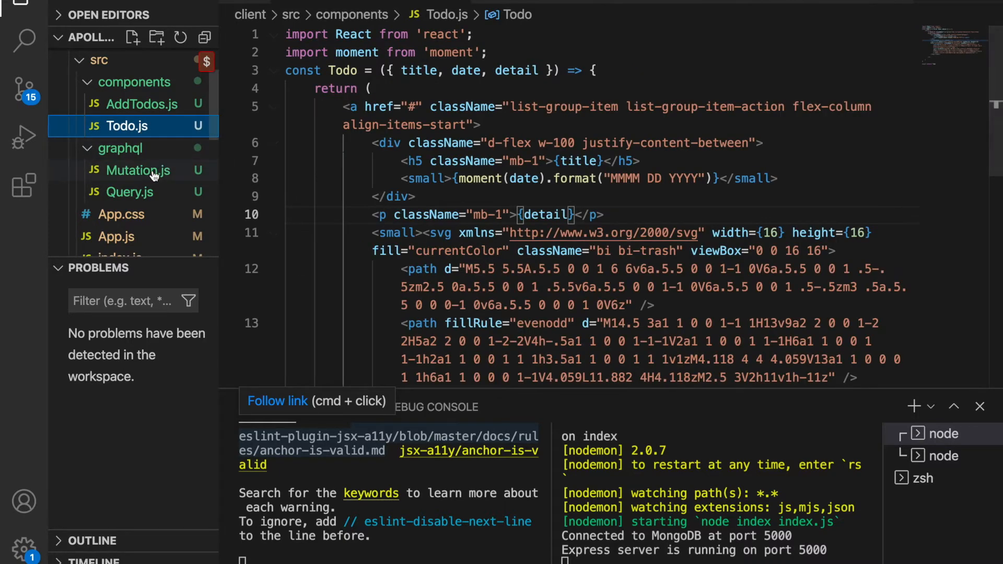
click(134, 170)
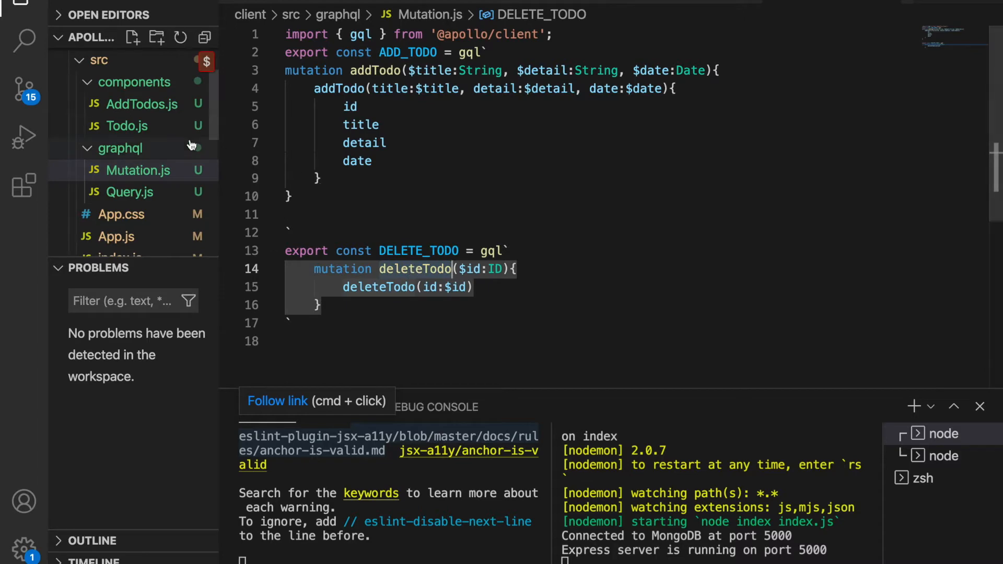
click(126, 125)
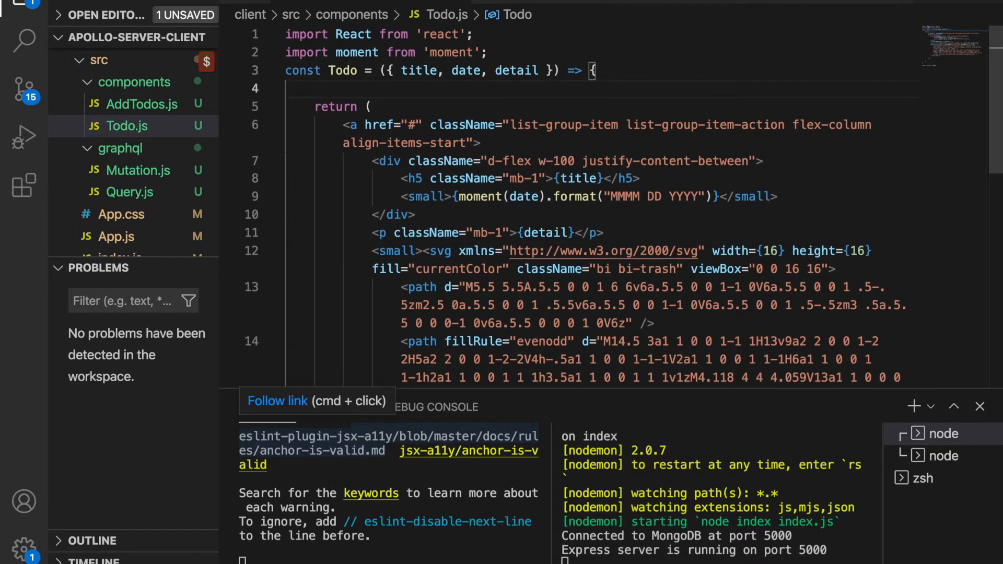
text(c)
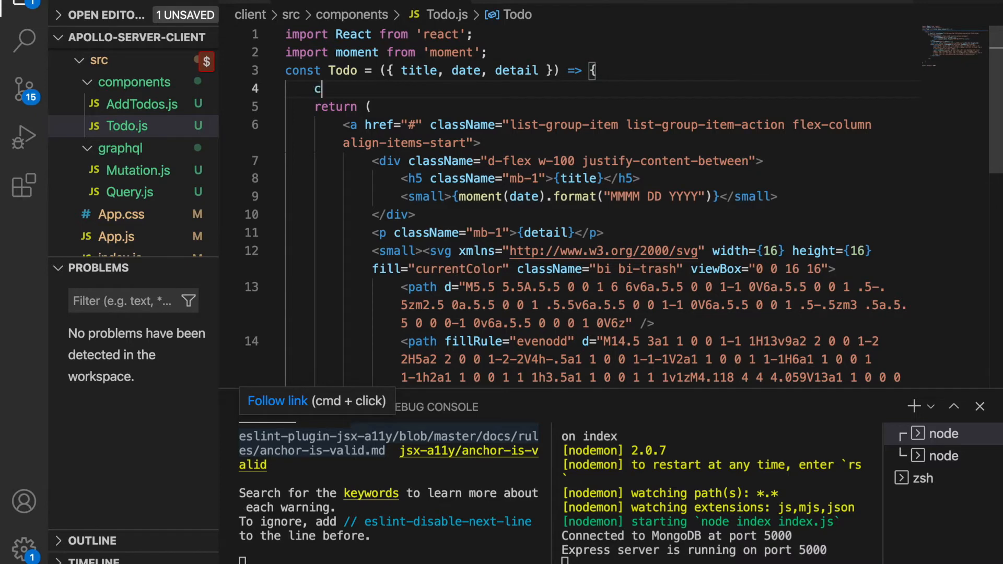
text(onst [delete)
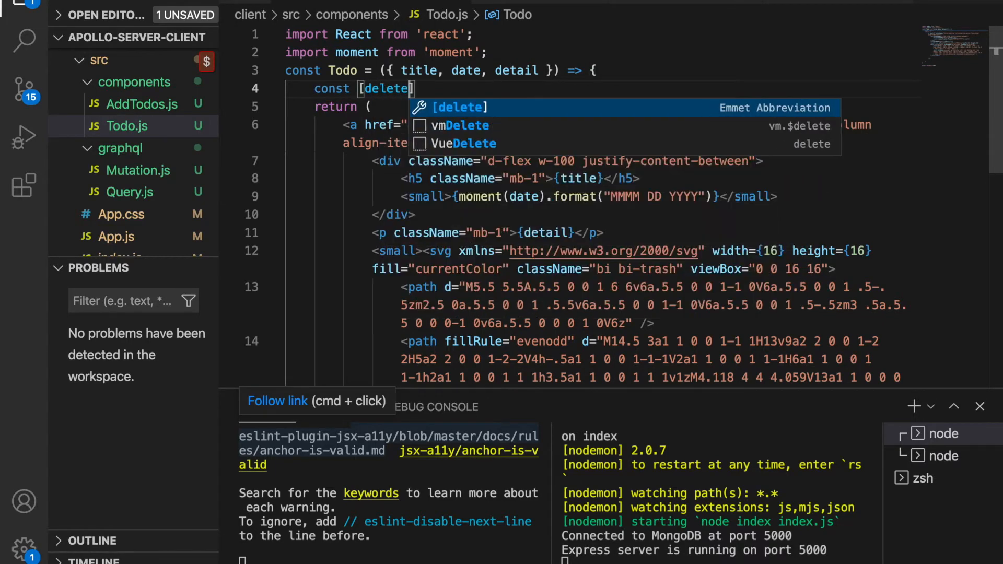
text(Todo] =)
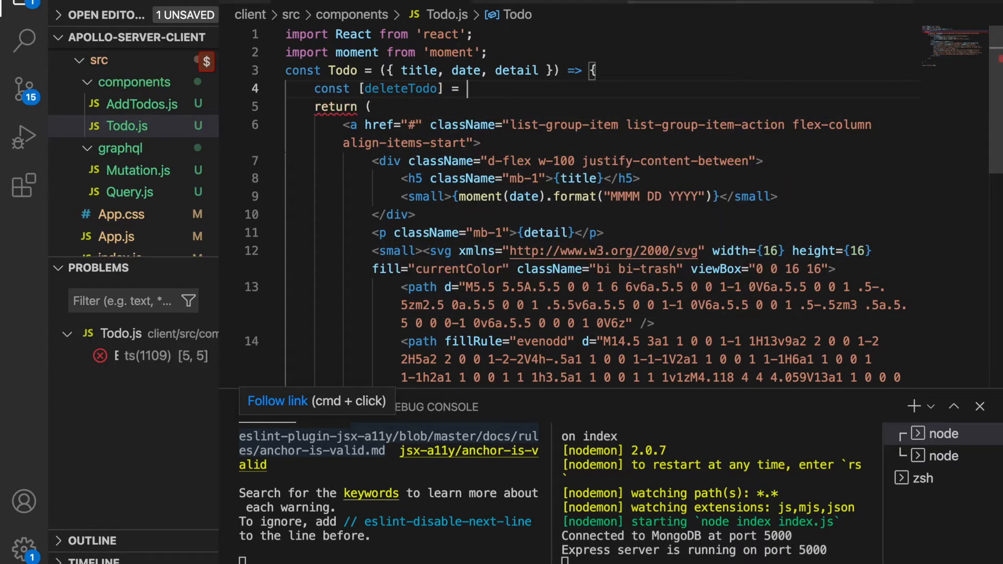
text(useMutation(DELETE_TODO);)
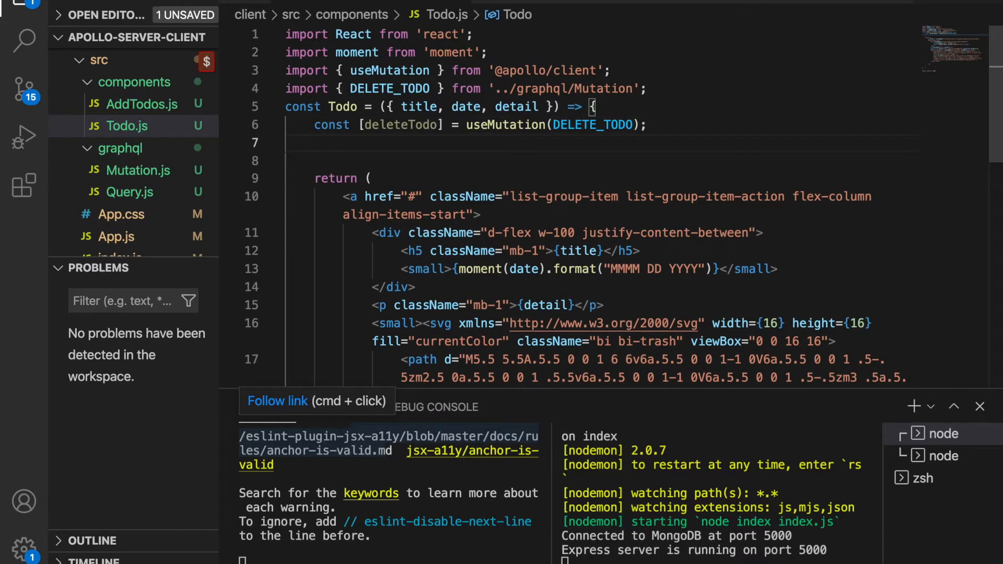
Write const removeTodo = (id) => calling deleteTodo with variables { id: id }.
text(c)
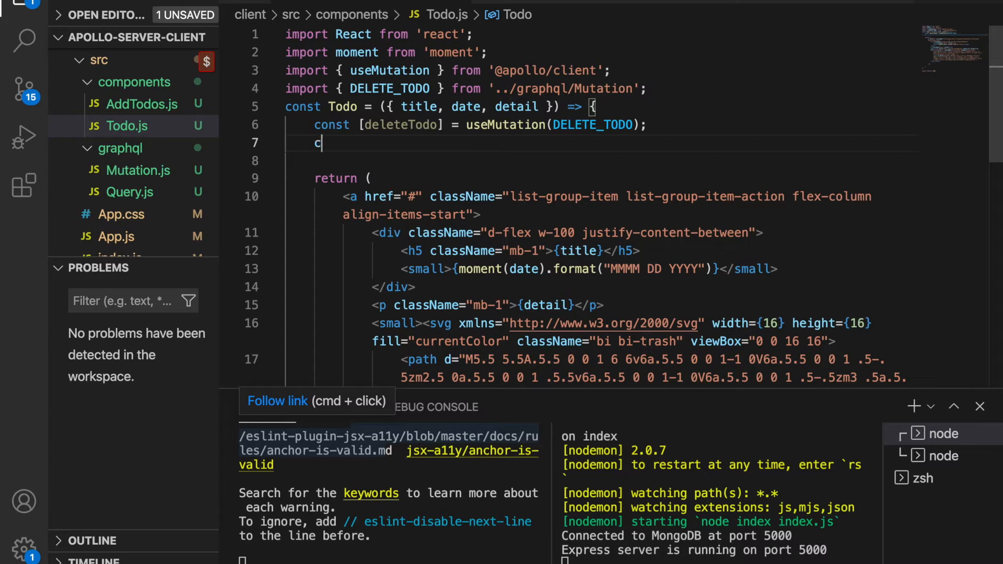
text(onst removeT)
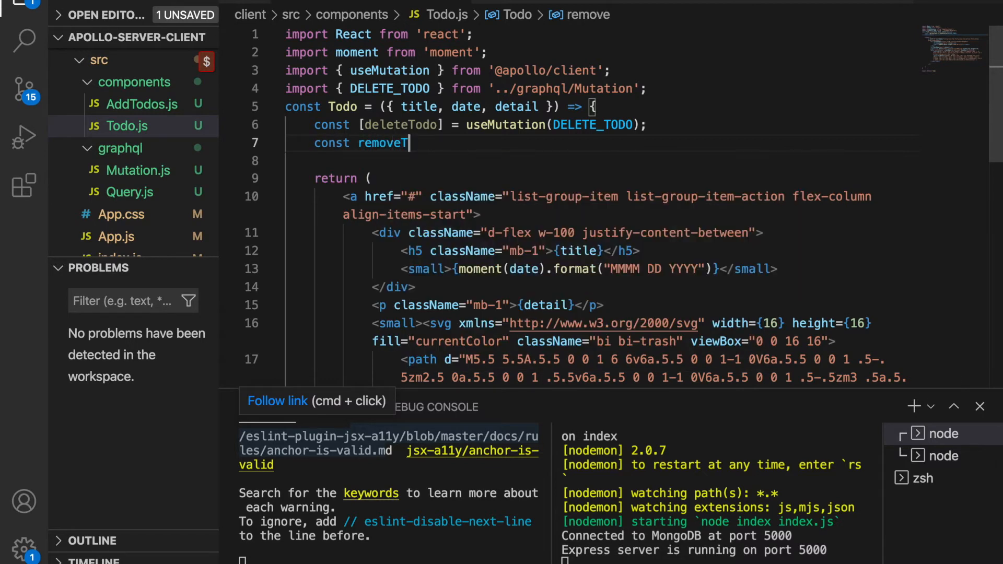
text(odo = (id))
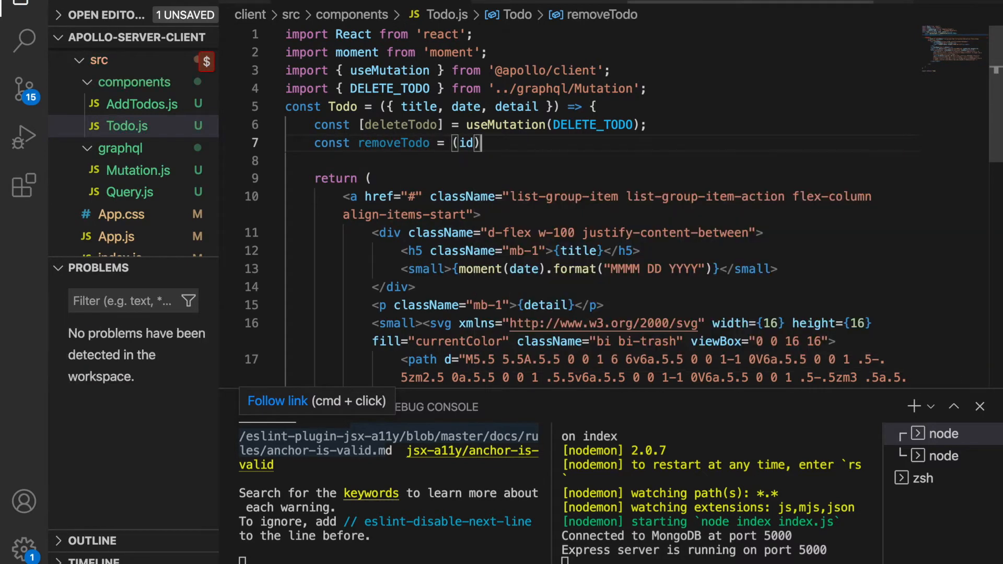
text(=>{)
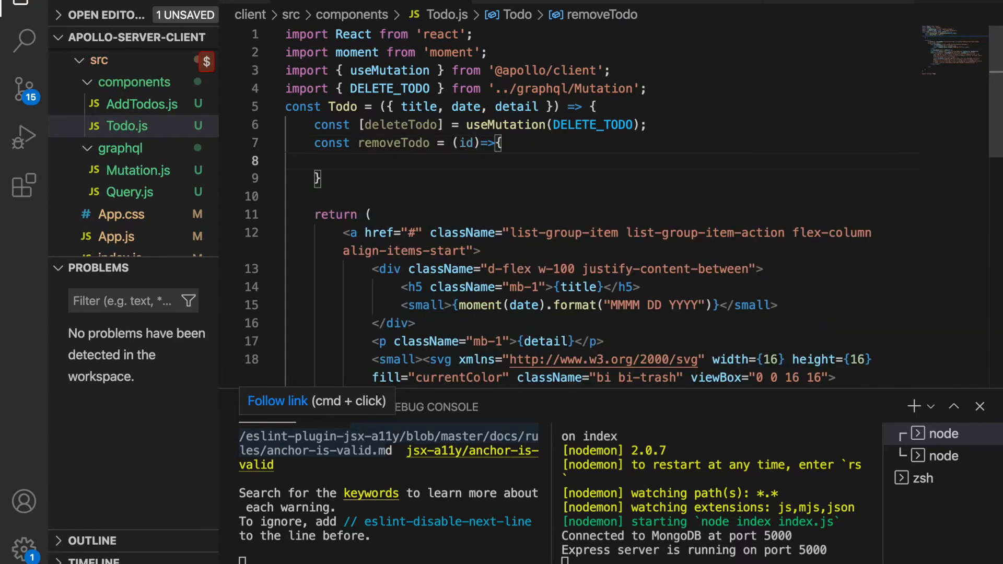
text(deleteTodo({)
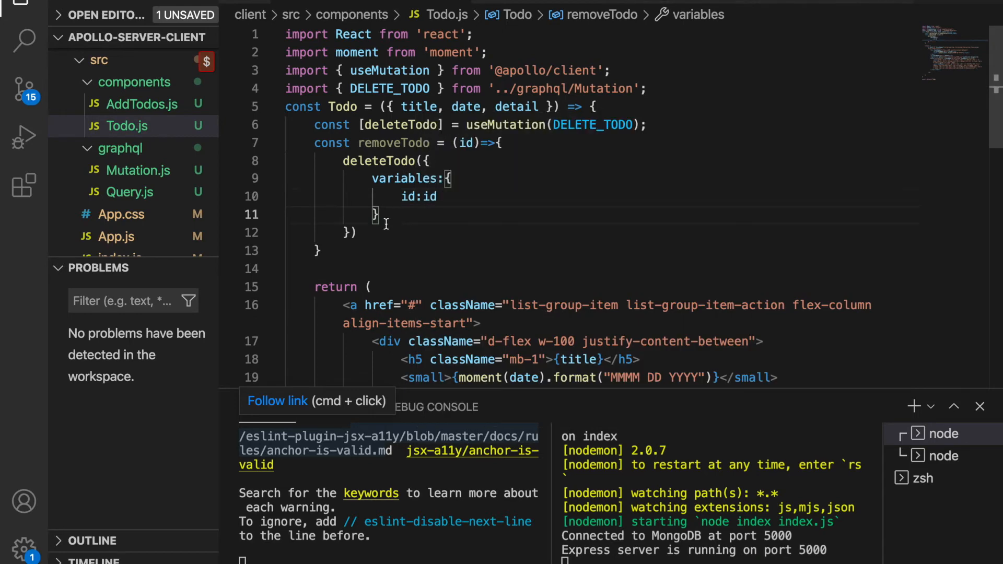
Add refetchQueries: [{ query: GET_TODOS }] to the deleteTodo call, importing GET_TODOS.
text(,)
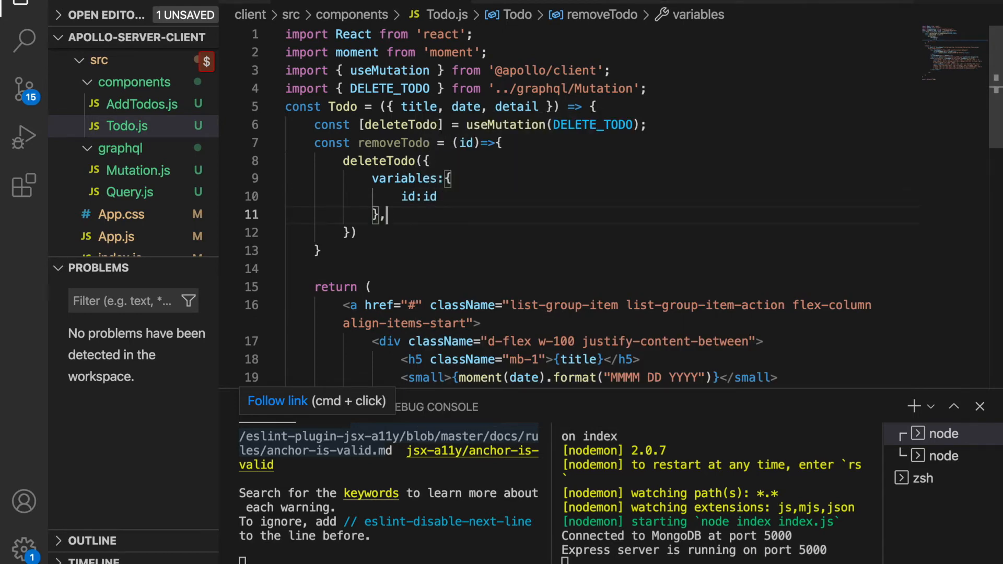
text(refetchQueries)
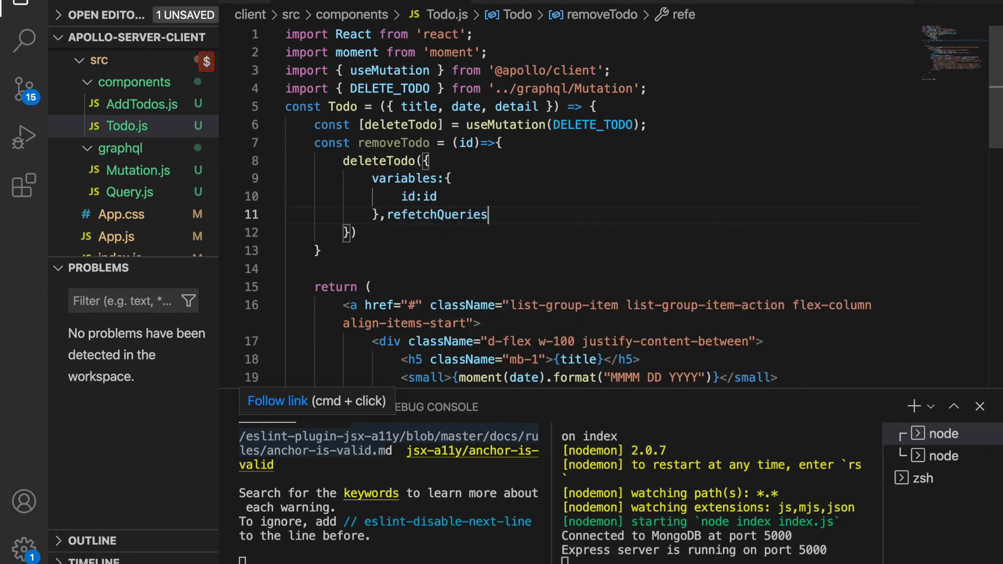
text(:[{query})
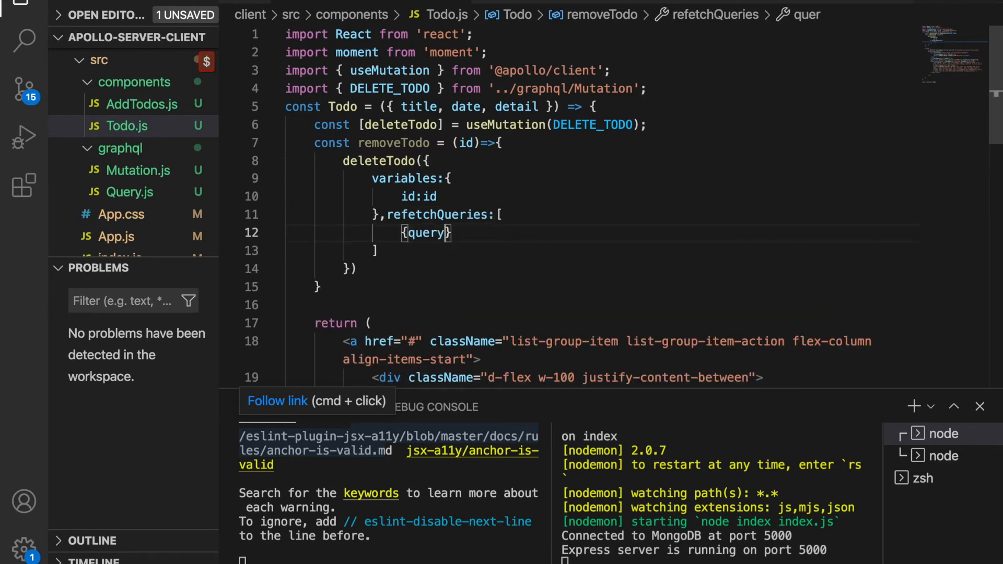
text(:GET_TODOS)
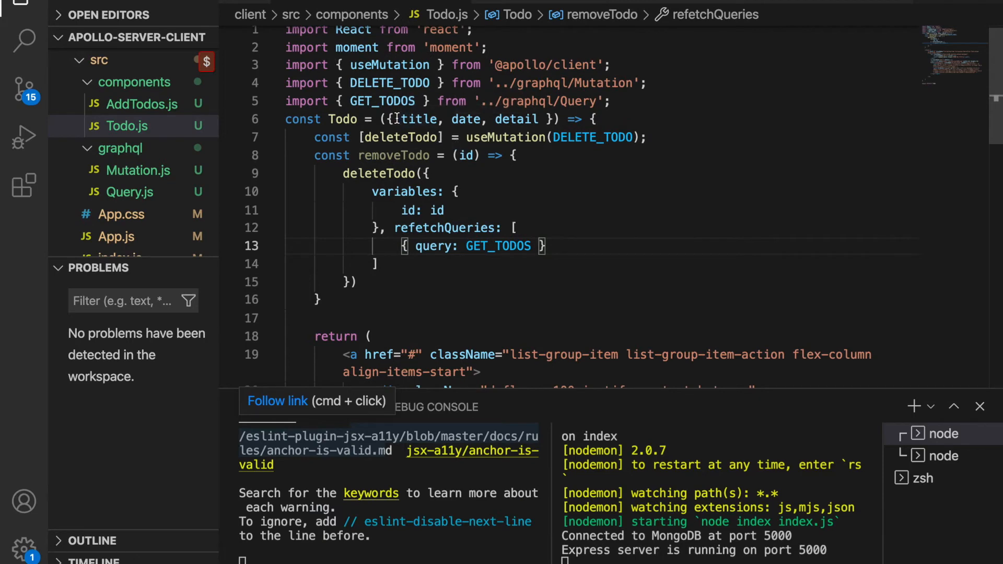
In App.js add id={todo.id} to the <Todo> element, then return to Todo.js.
double_click(419, 119)
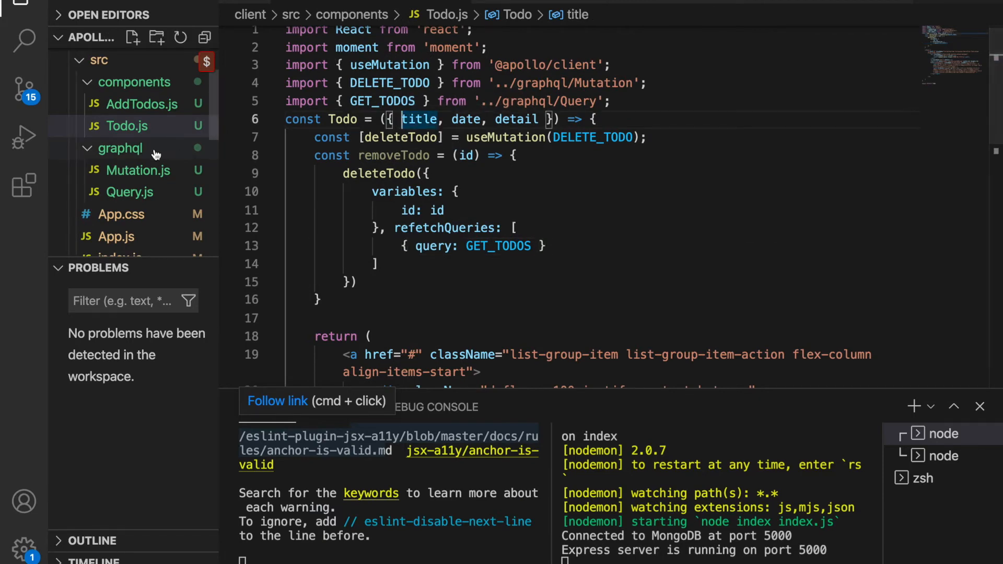
click(116, 236)
text(j)
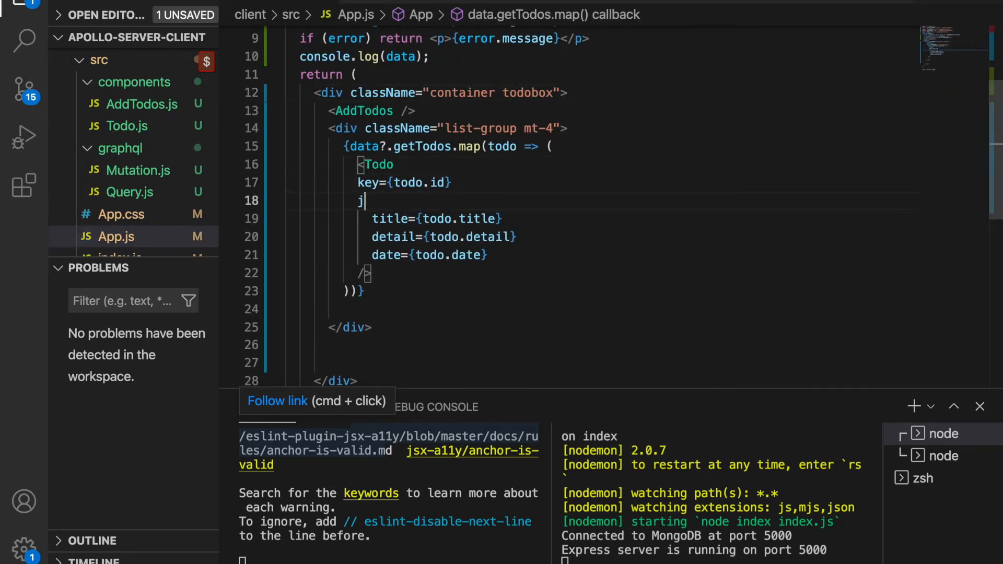
text(id={tod})
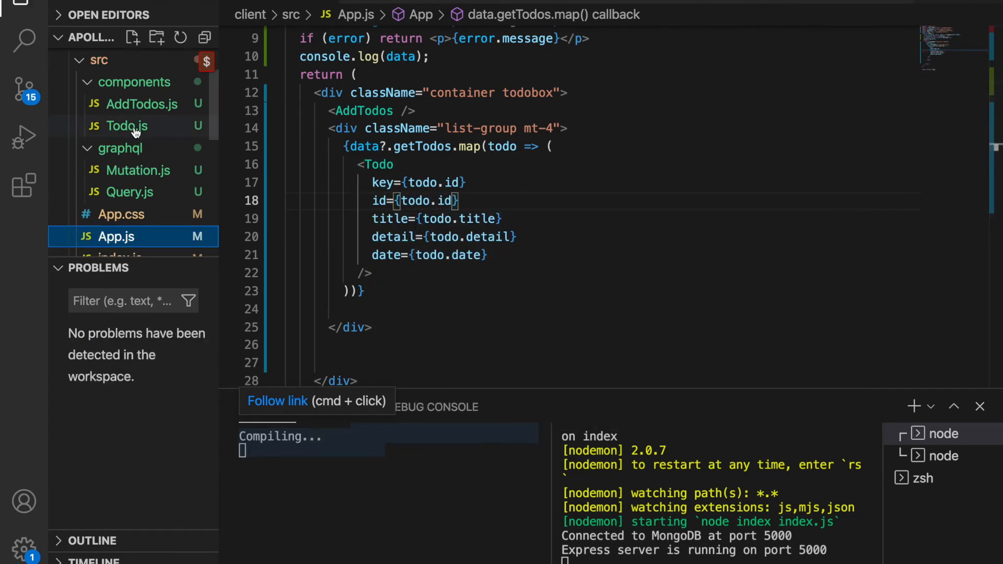
click(126, 127)
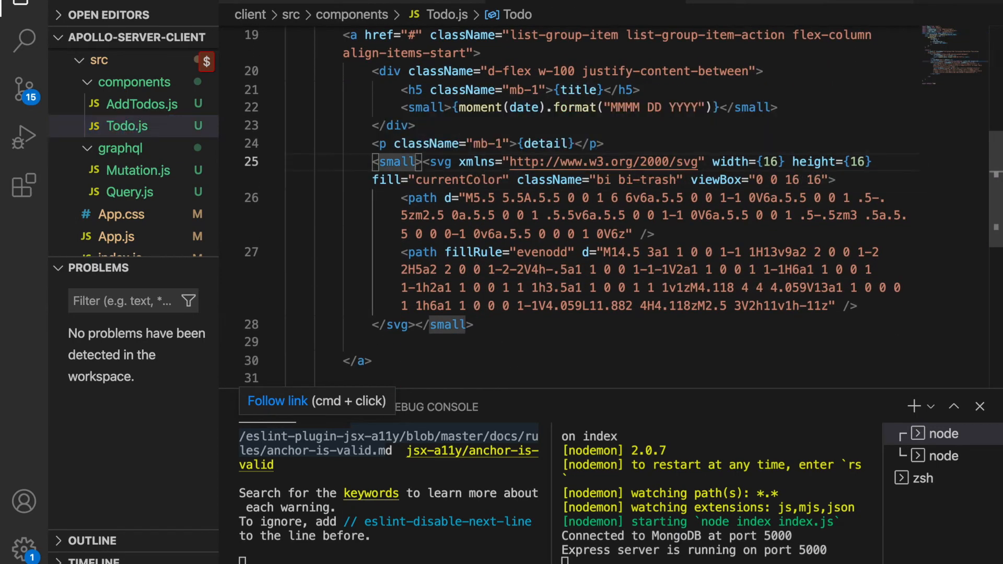
Give the trash icon's <small> wrapper onClick={() => removeTodo(id)}.
text(on)
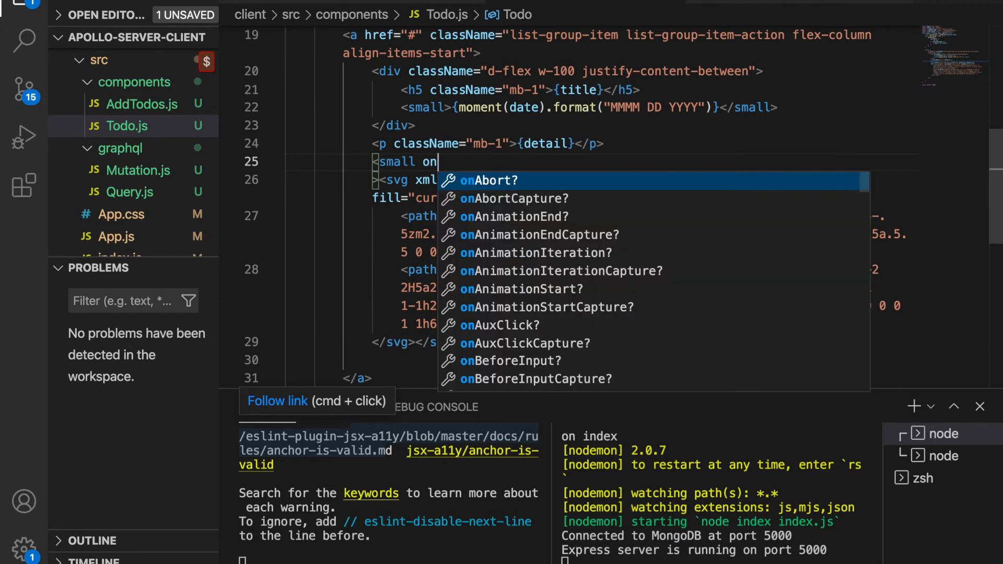
text(Click={()})
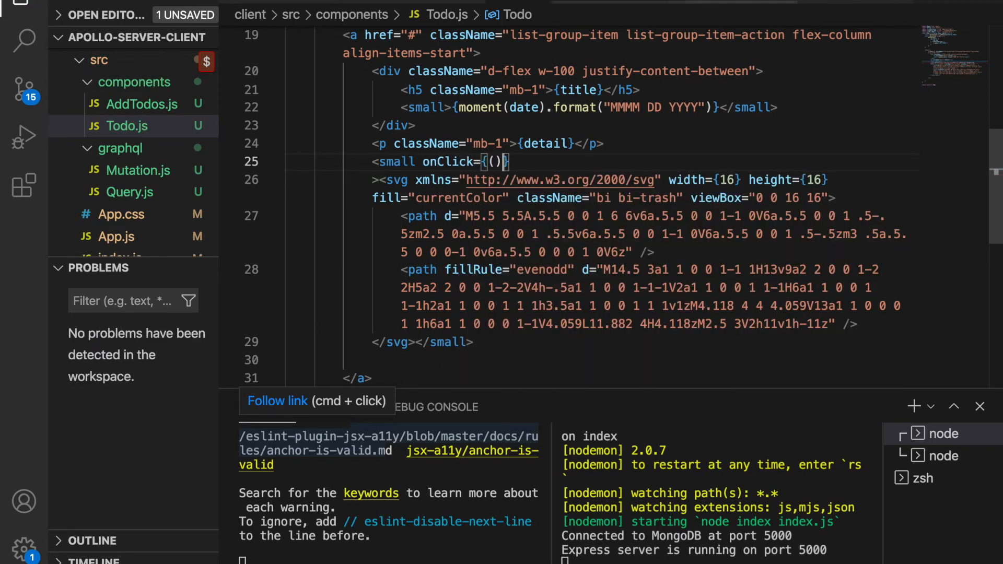
text(=>remo)
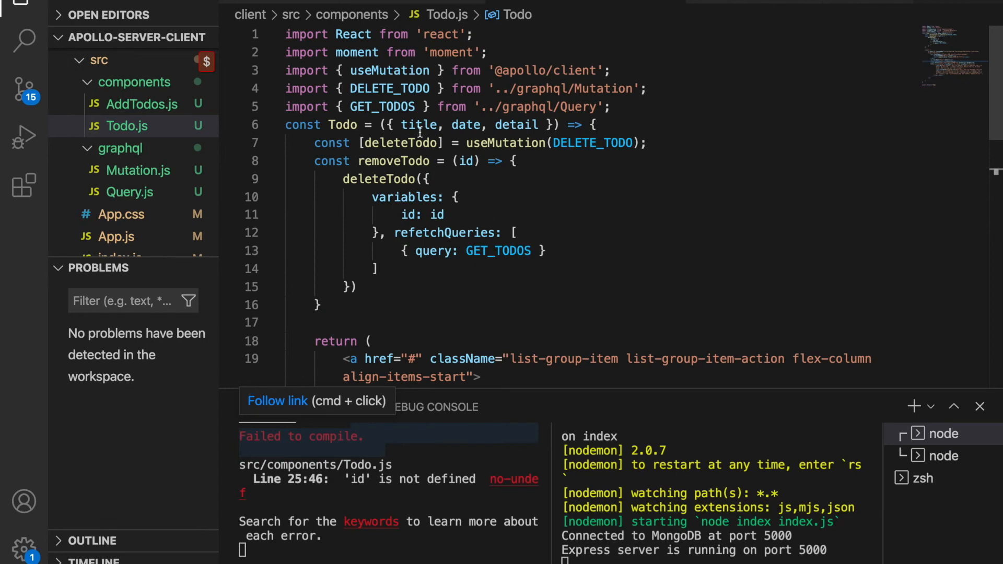
text(id)
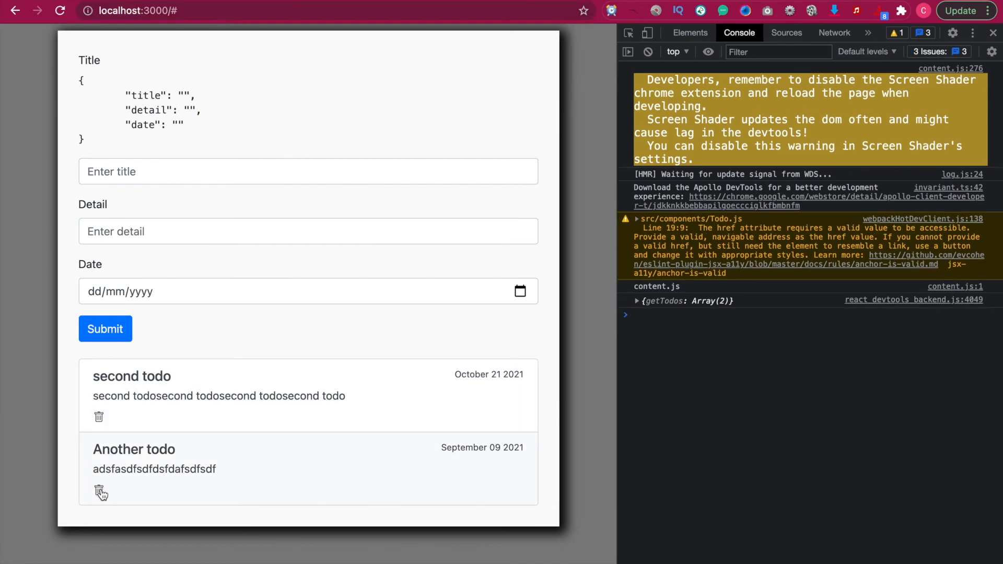
Delete the Another todo item via its trash icon, leaving only second todo.
click(99, 492)
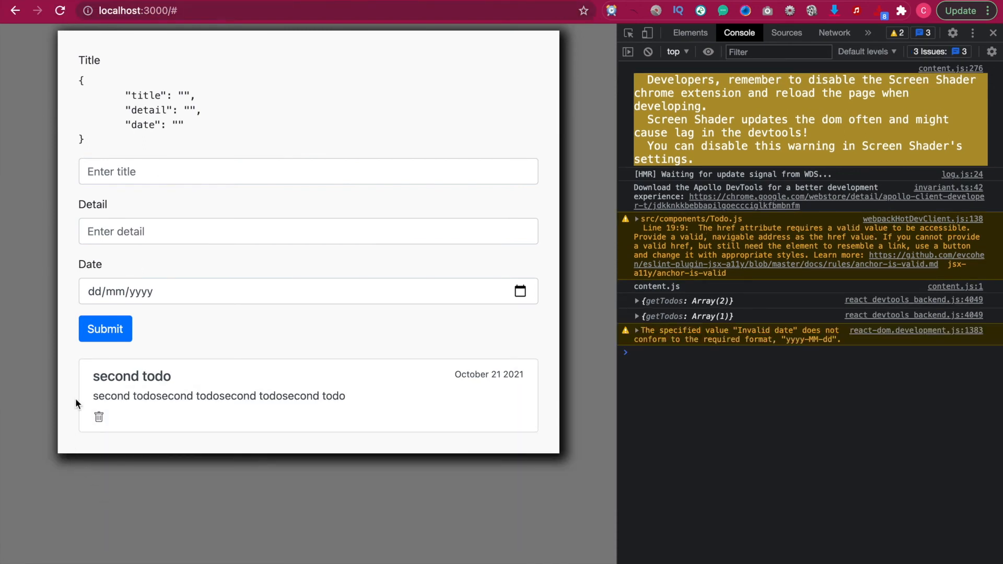
mouse_move(98, 455)
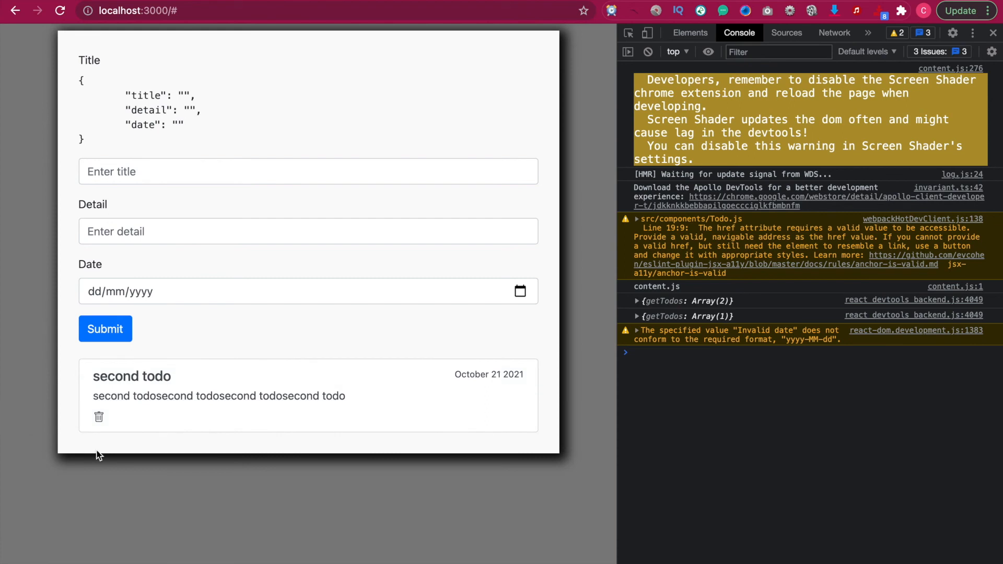
mouse_move(228, 328)
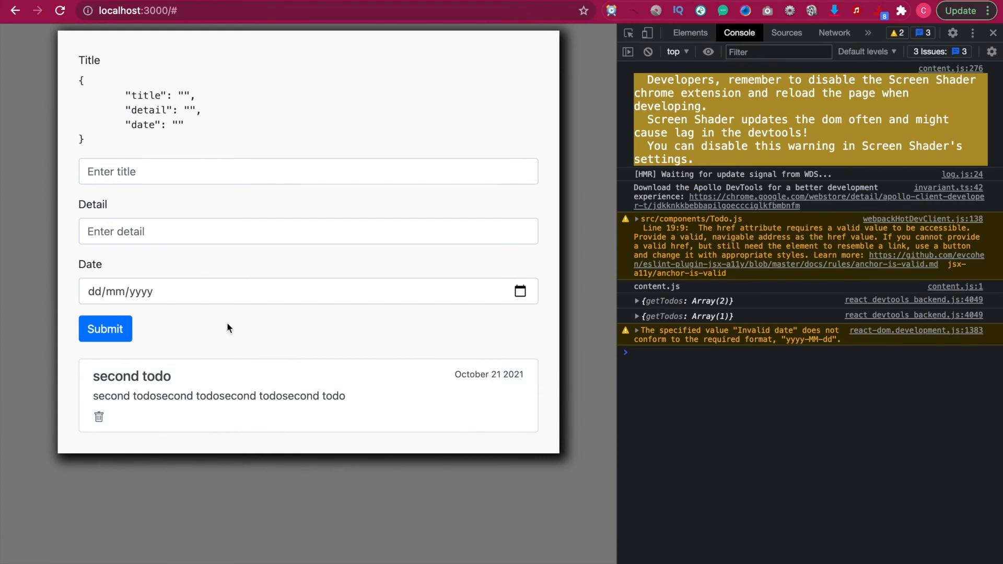
mouse_move(69, 60)
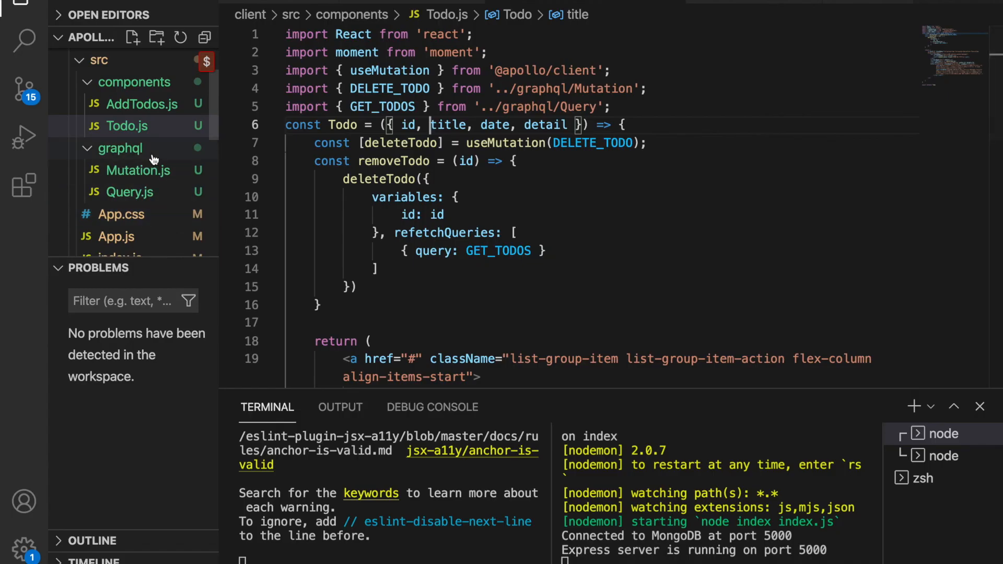
In AddTodos.js, remove the JSON.stringify preview block from the add form.
click(143, 103)
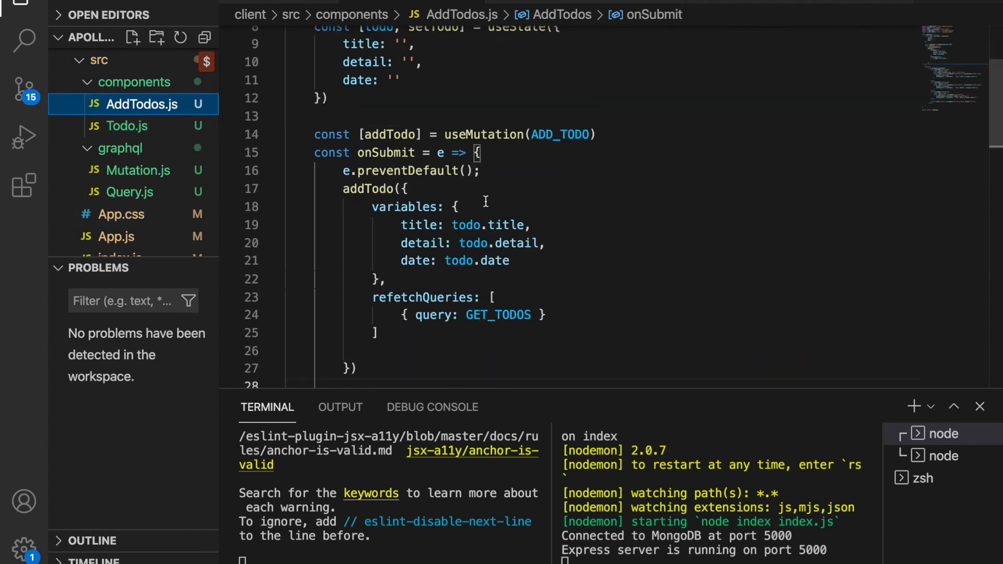
text(json)
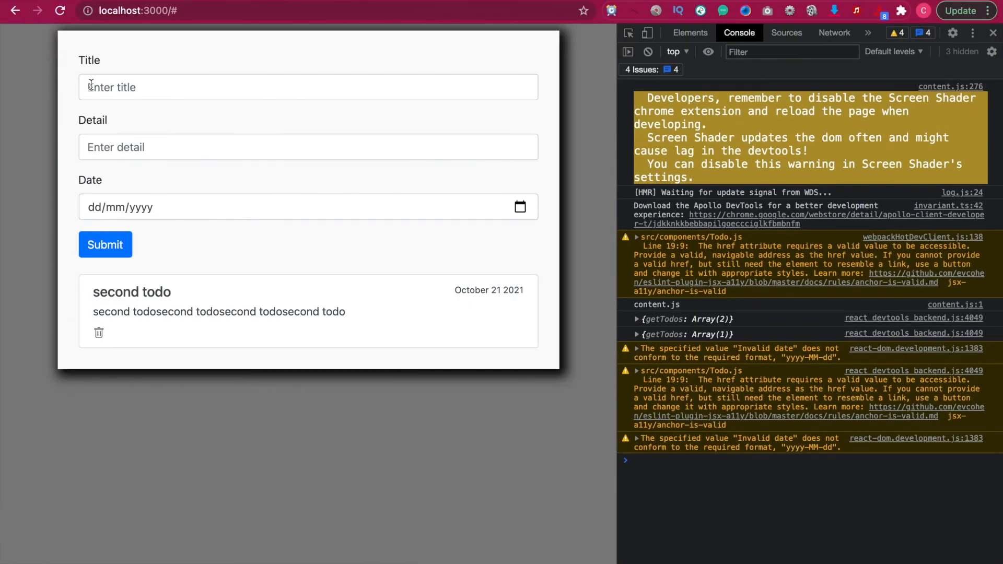
mouse_move(150, 70)
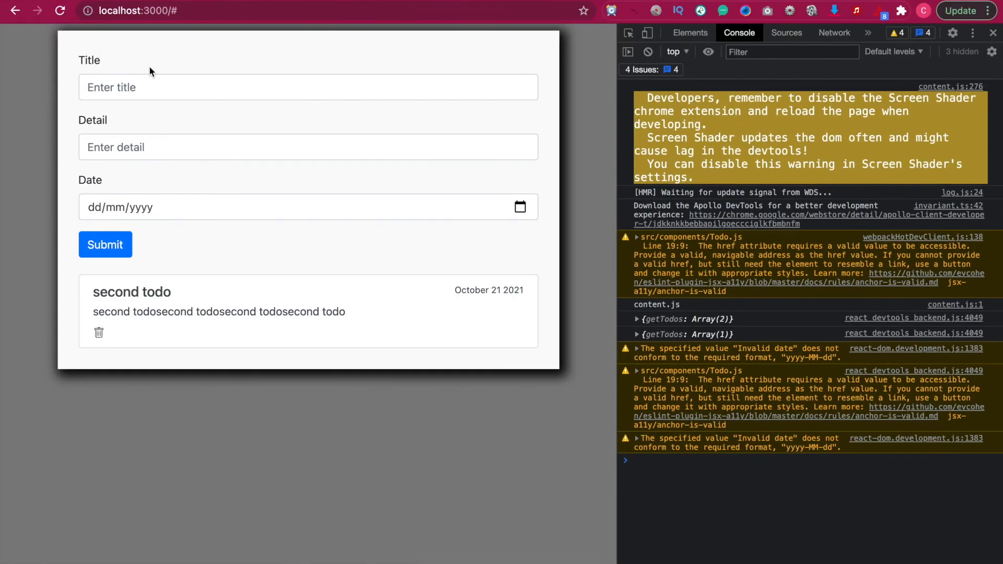